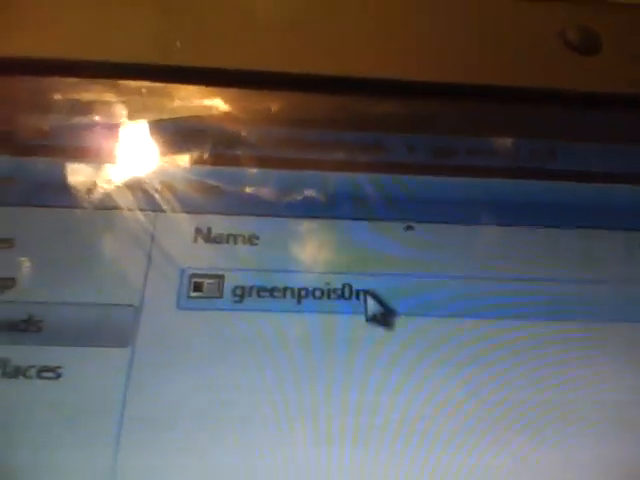
- Launch the greenpois0n executable from the downloaded zip in Windows Explorer
{"action": "double_click", "coordinate": [290, 287]}
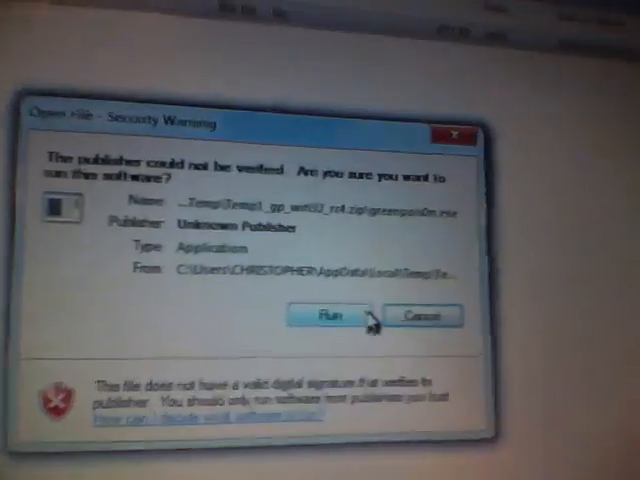
- Accept the unverified-publisher security warning so greenpois0n's main window opens
{"action": "left_click", "coordinate": [325, 316]}
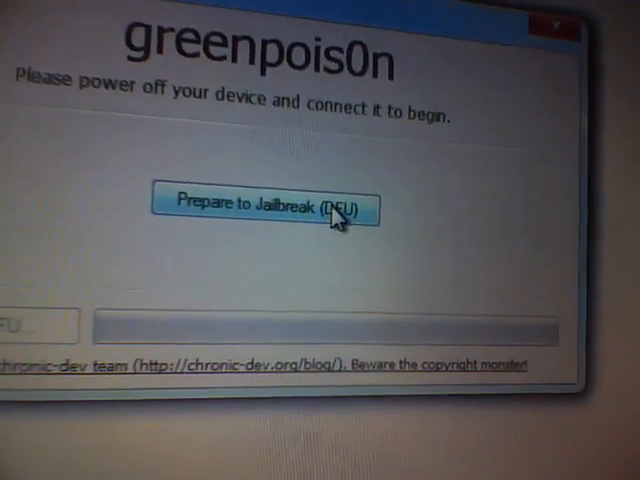
- Run Prepare to Jailbreak (DFU) and follow the prompts into DFU mode
{"action": "left_click", "coordinate": [268, 203]}
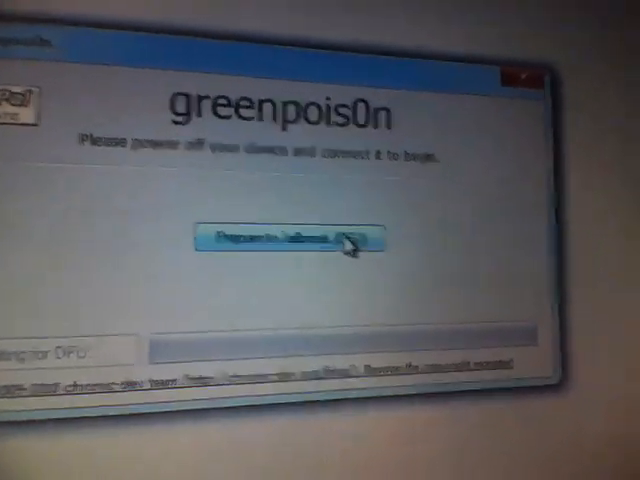
{"action": "left_click", "coordinate": [290, 240]}
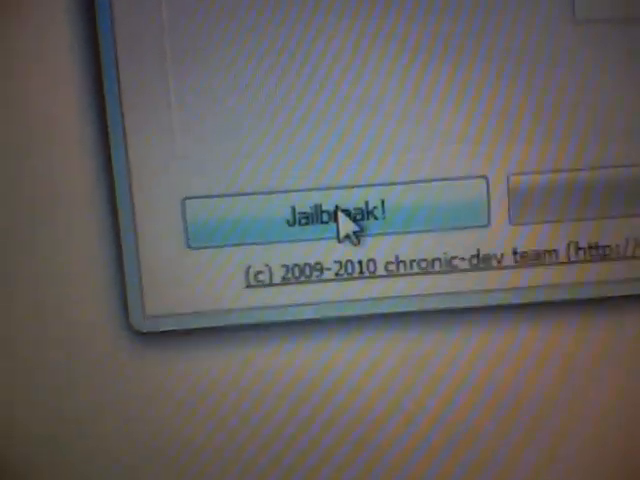
- Start the jailbreak with the Jailbreak! button until greenpois0n shows 'Jailbreaking...'
{"action": "left_click", "coordinate": [340, 210]}
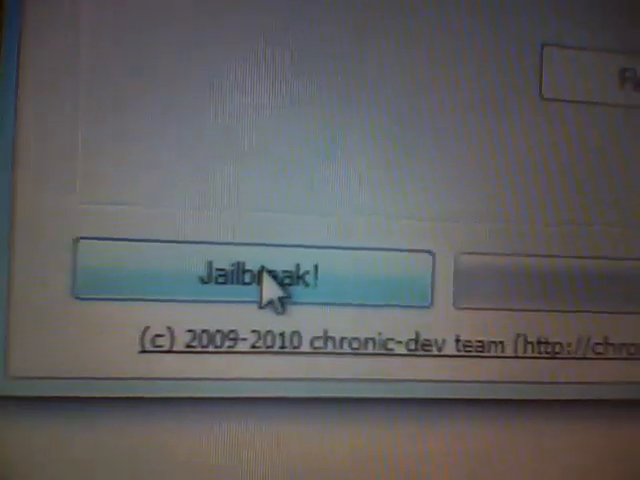
{"action": "left_click", "coordinate": [255, 278]}
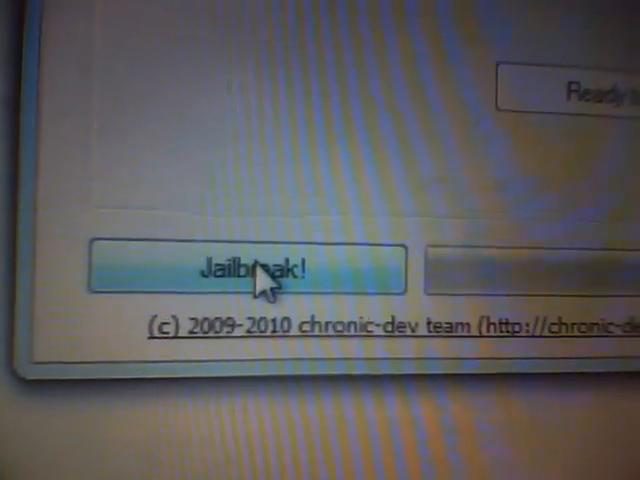
{"action": "left_click", "coordinate": [252, 270]}
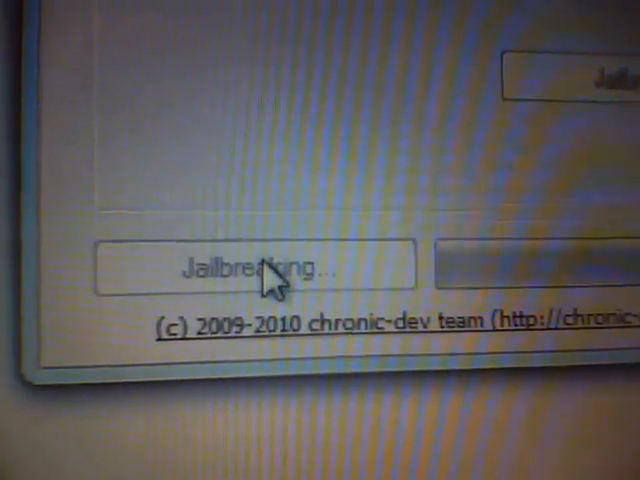